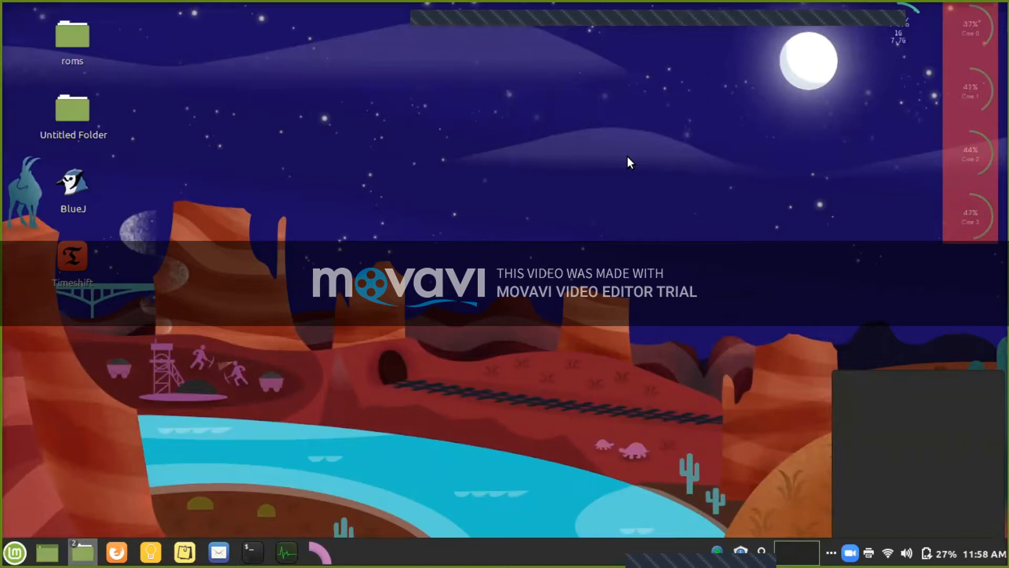
{"action": "mouse_move", "coordinate": [971, 101]}
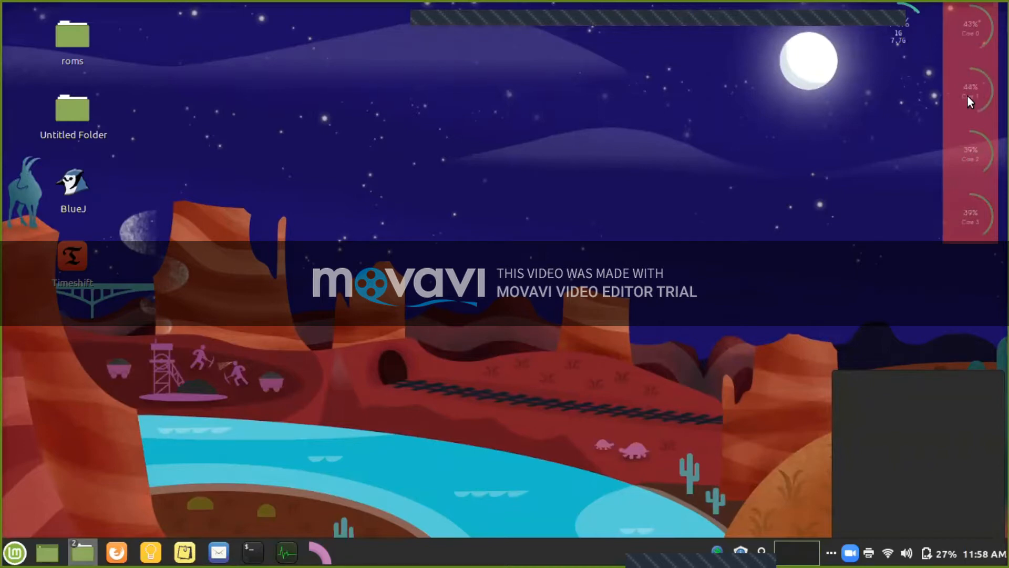
{"action": "mouse_move", "coordinate": [964, 115]}
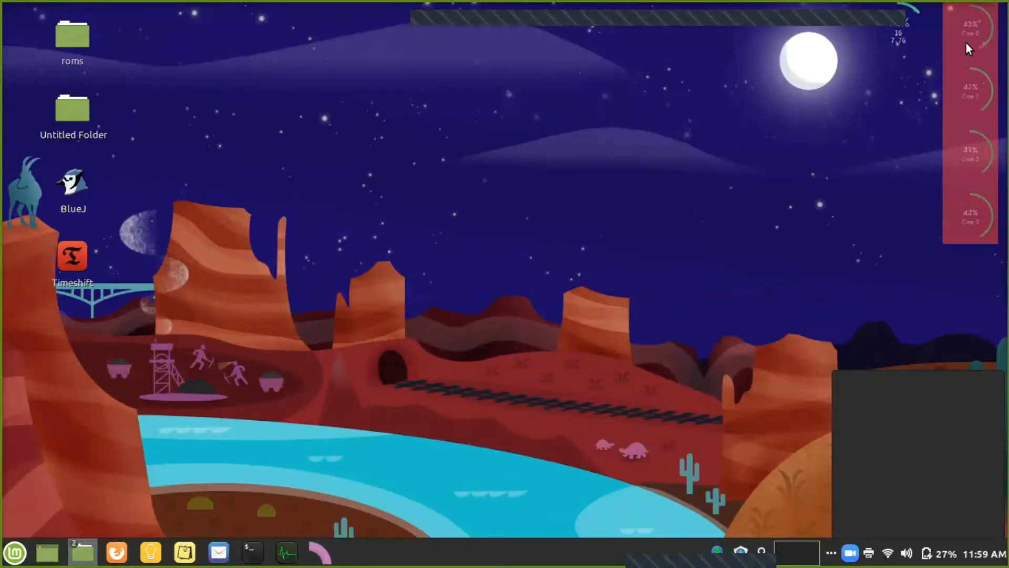
Step: Open the file manager from the taskbar and go to the root File System
{"action": "left_click", "coordinate": [81, 553]}
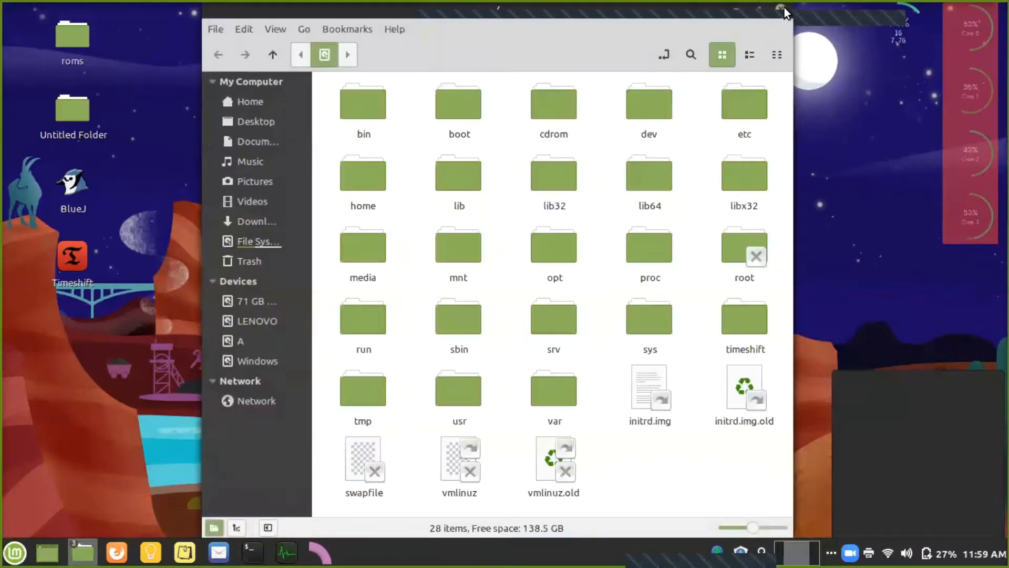
{"action": "left_click", "coordinate": [777, 9]}
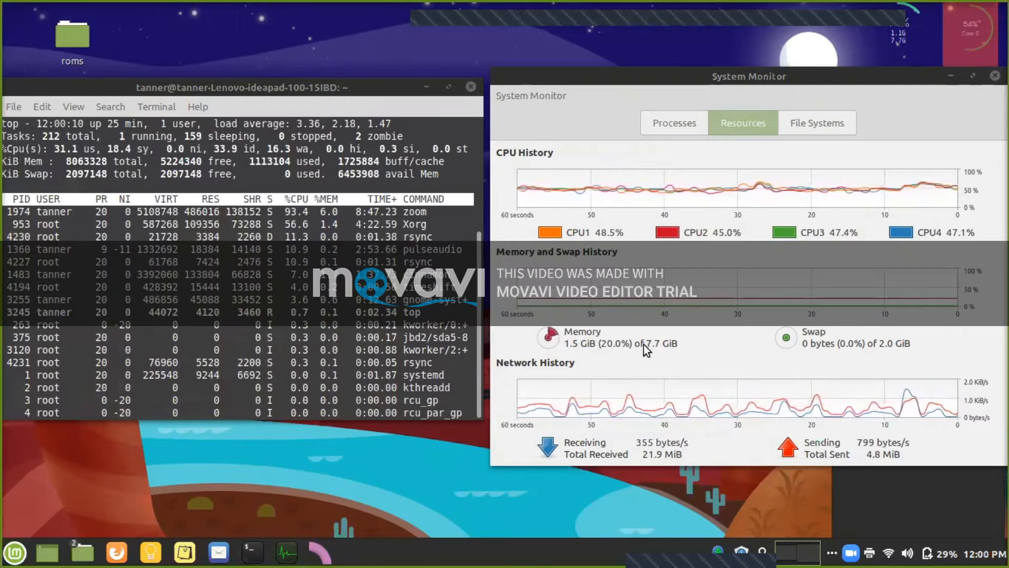
{"action": "mouse_move", "coordinate": [867, 84]}
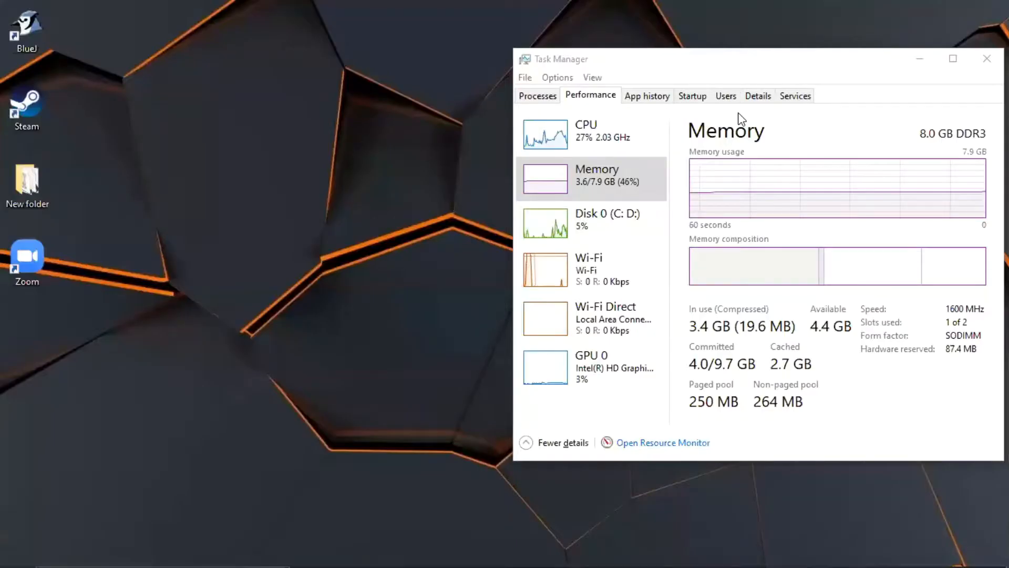
{"action": "mouse_move", "coordinate": [470, 89]}
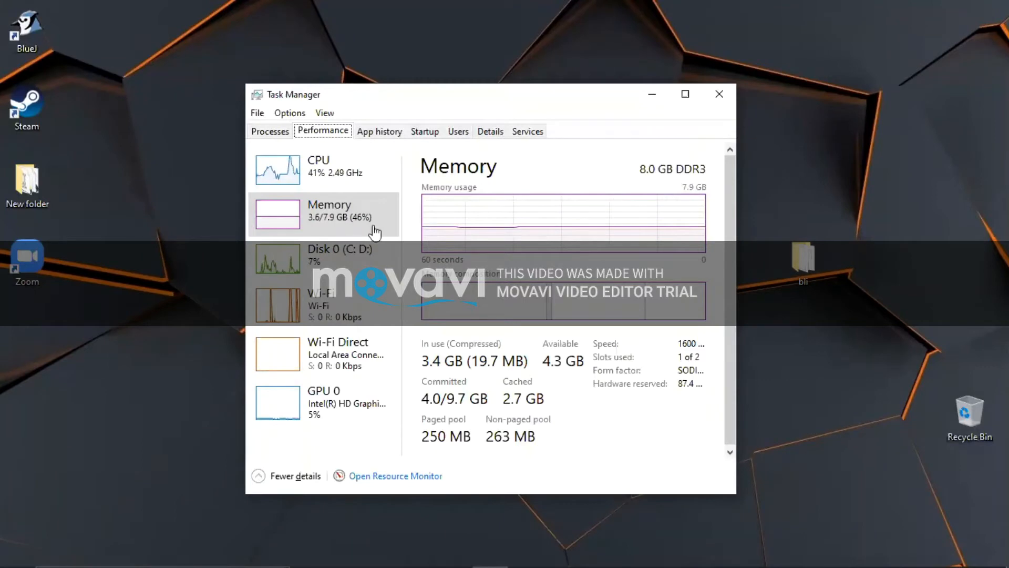
{"action": "mouse_move", "coordinate": [330, 222]}
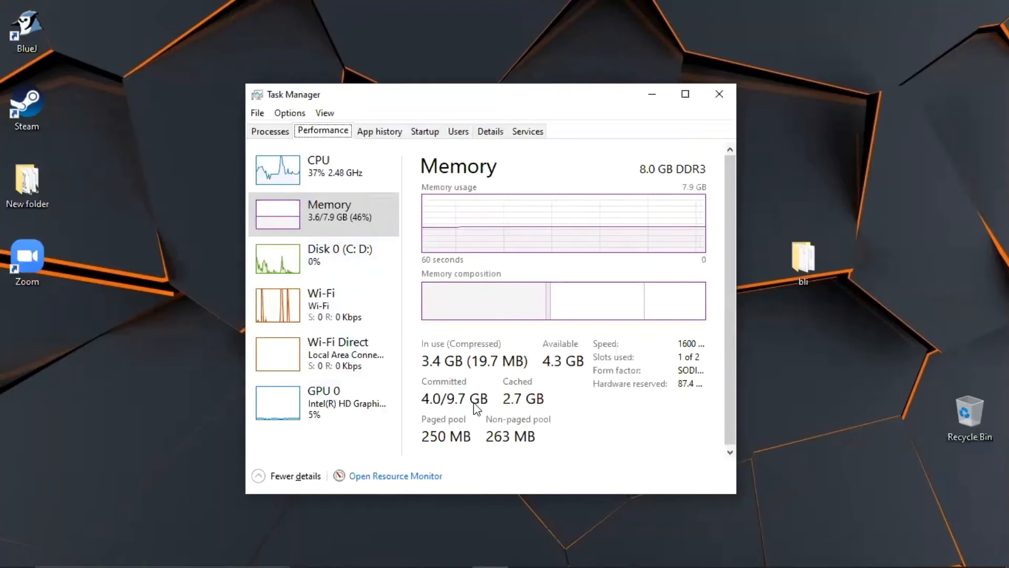
{"action": "mouse_move", "coordinate": [472, 376]}
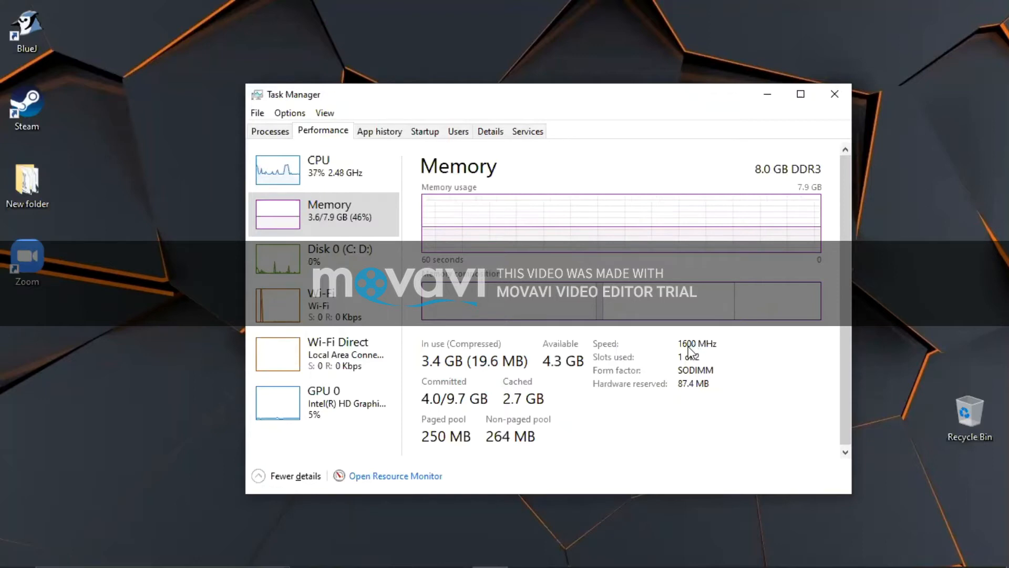
{"action": "right_click", "coordinate": [689, 351]}
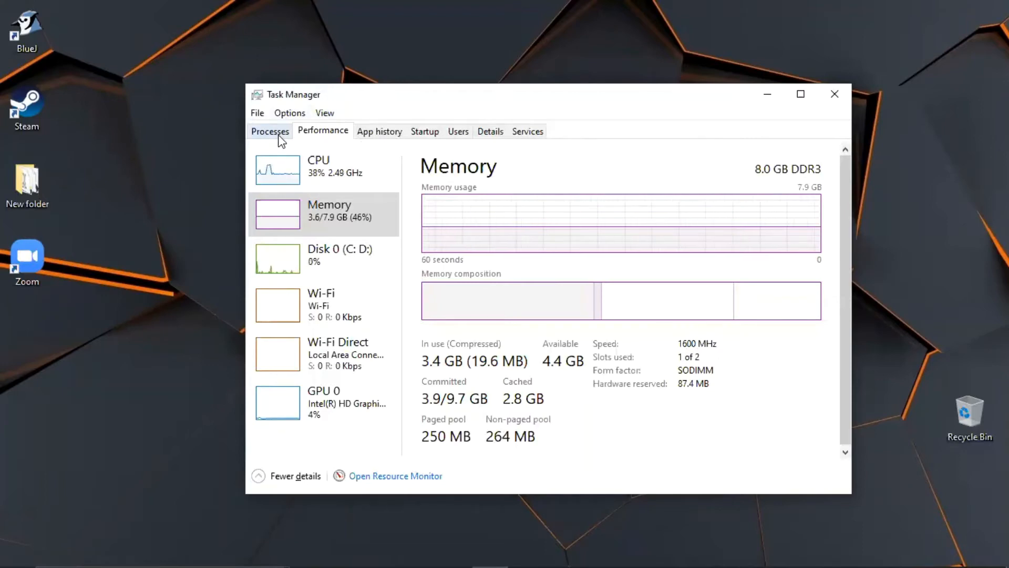
{"action": "left_click", "coordinate": [270, 131]}
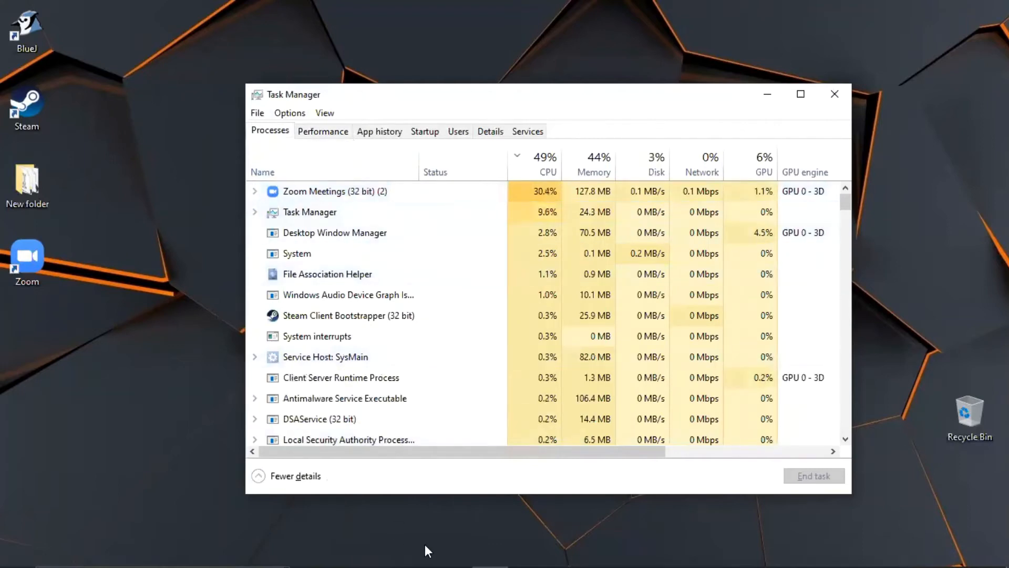
{"action": "mouse_move", "coordinate": [530, 552]}
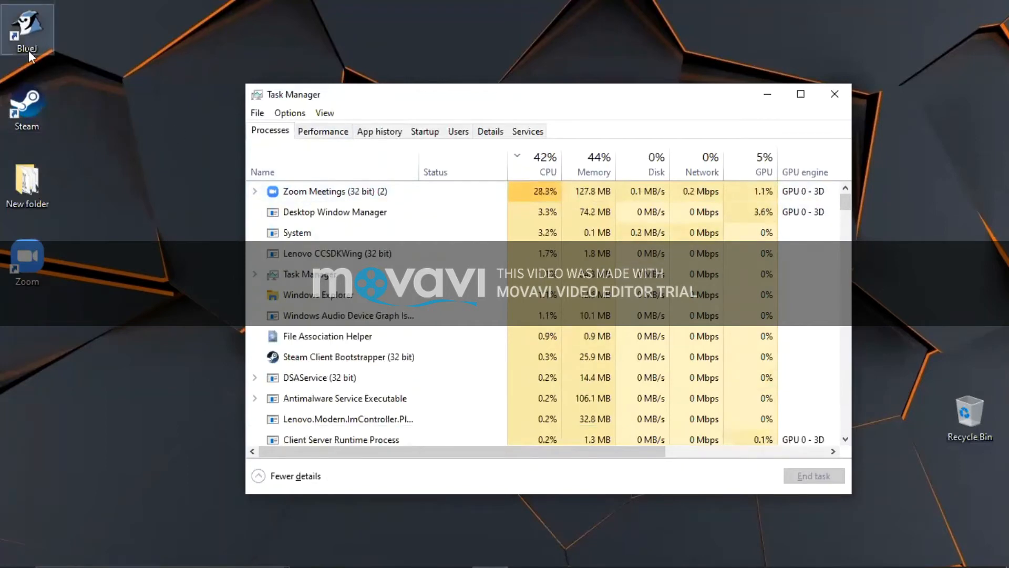
{"action": "left_click", "coordinate": [322, 131]}
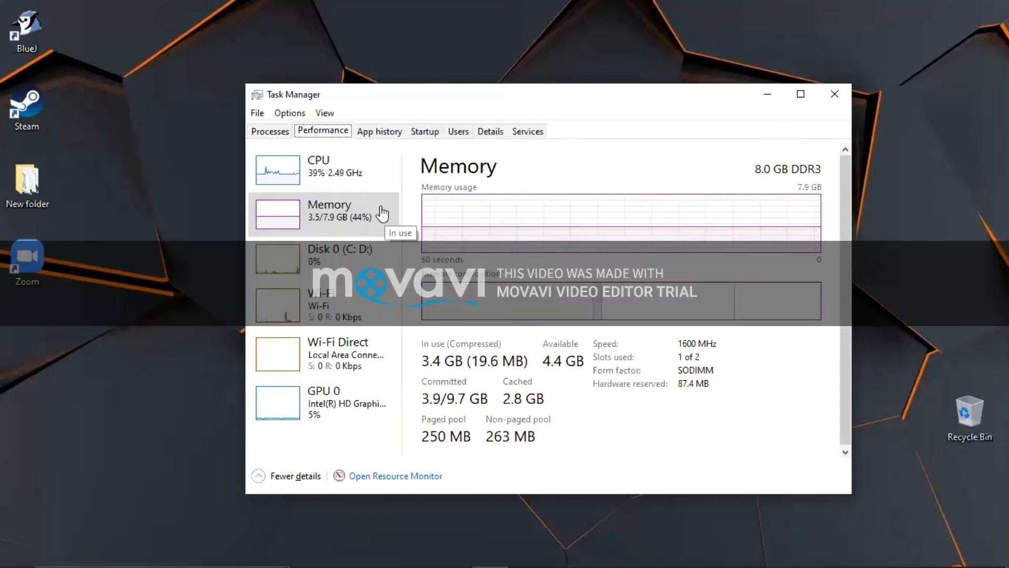
{"action": "mouse_move", "coordinate": [213, 187]}
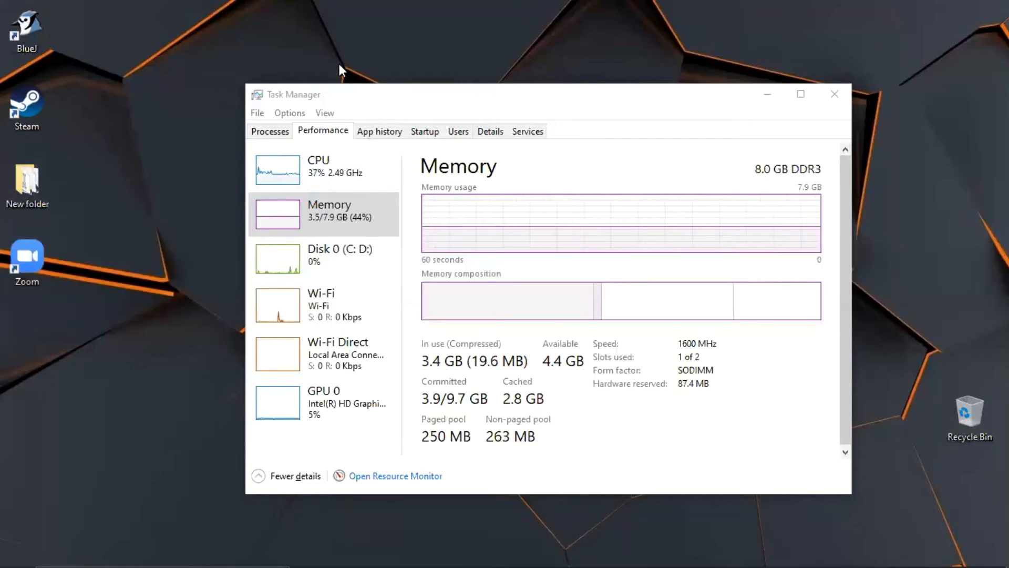
{"action": "mouse_move", "coordinate": [384, 205]}
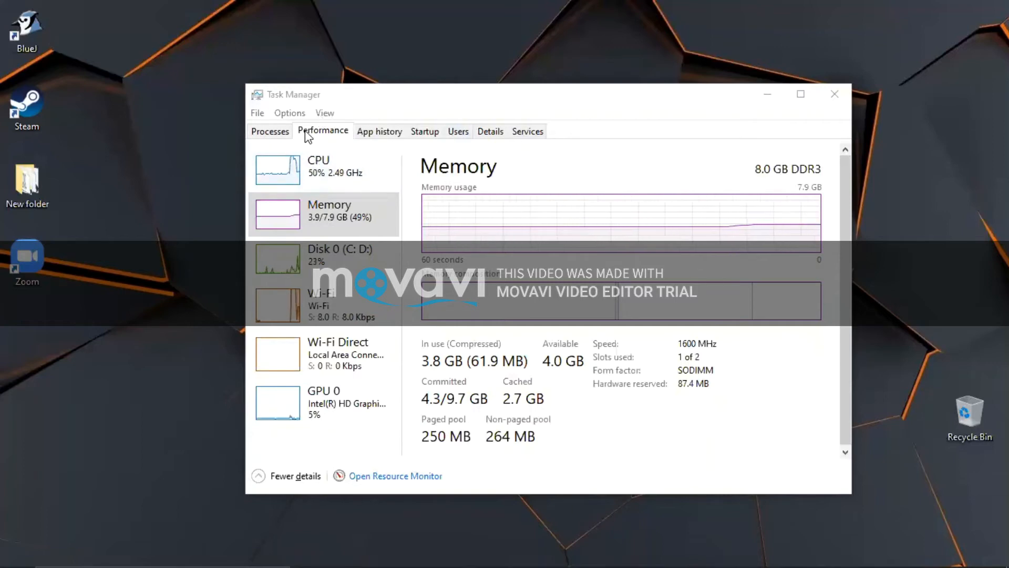
{"action": "mouse_move", "coordinate": [324, 169]}
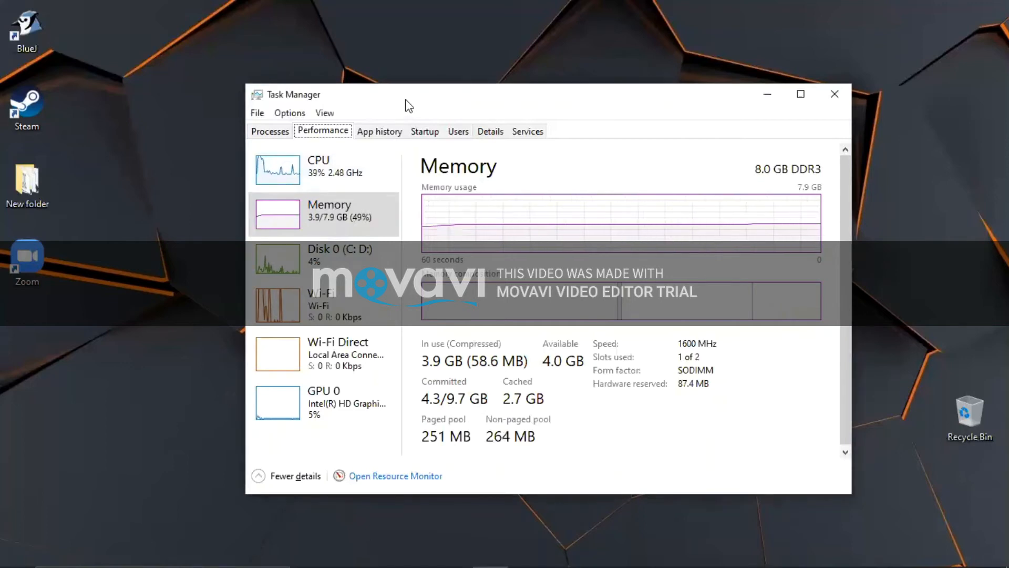
{"action": "mouse_move", "coordinate": [341, 260]}
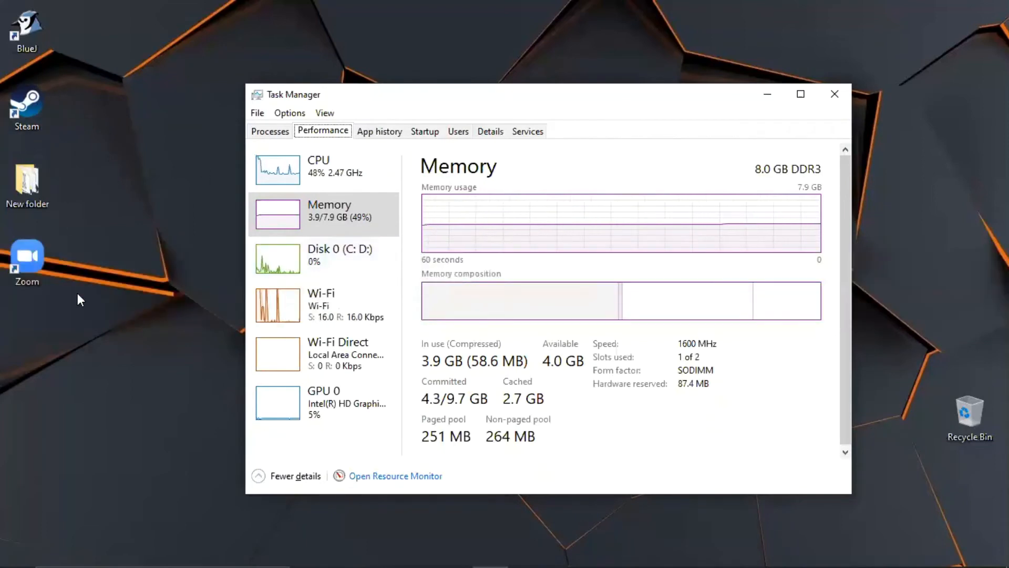
Step: Drag the Task Manager window slightly up and right, keeping the Memory view
{"action": "left_click", "coordinate": [17, 553]}
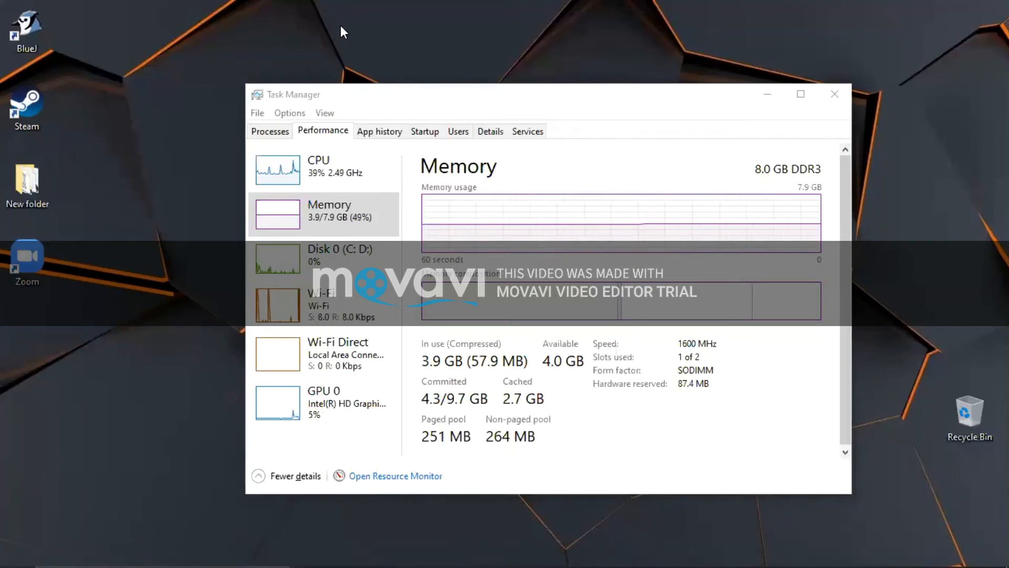
{"action": "mouse_move", "coordinate": [407, 40]}
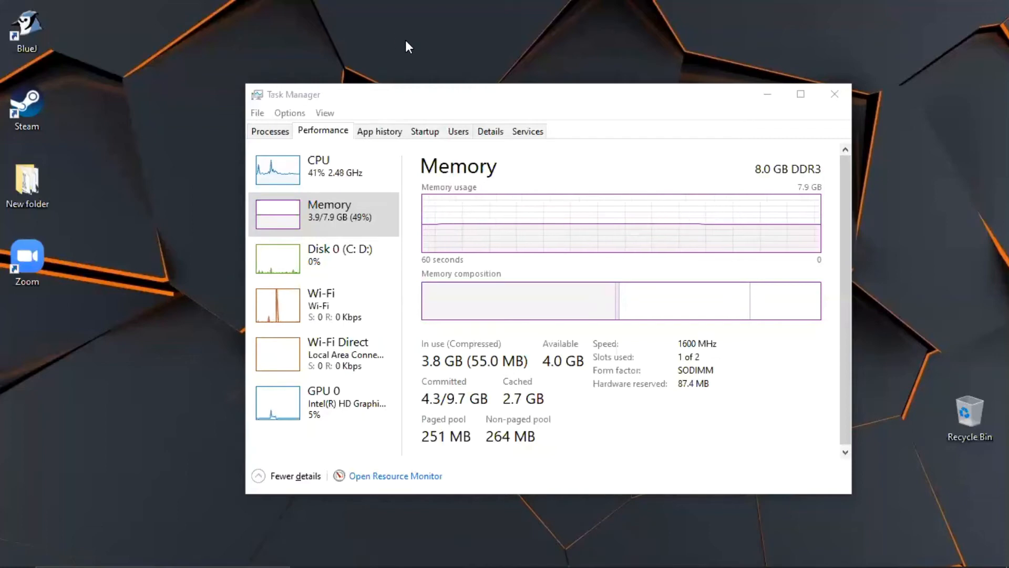
{"action": "mouse_move", "coordinate": [454, 84]}
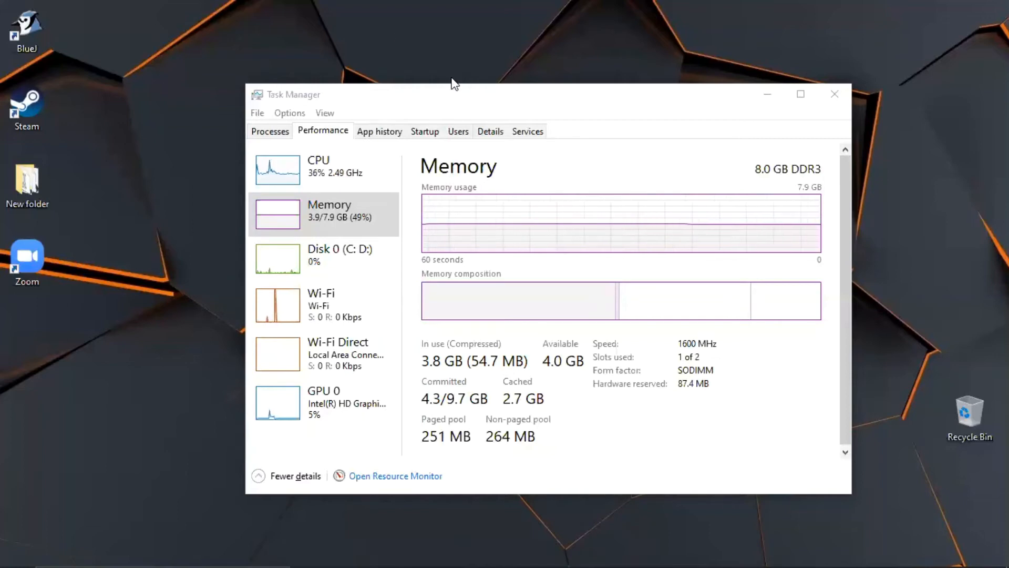
{"action": "left_click_drag", "start_coordinate": [454, 83], "coordinate": [476, 78]}
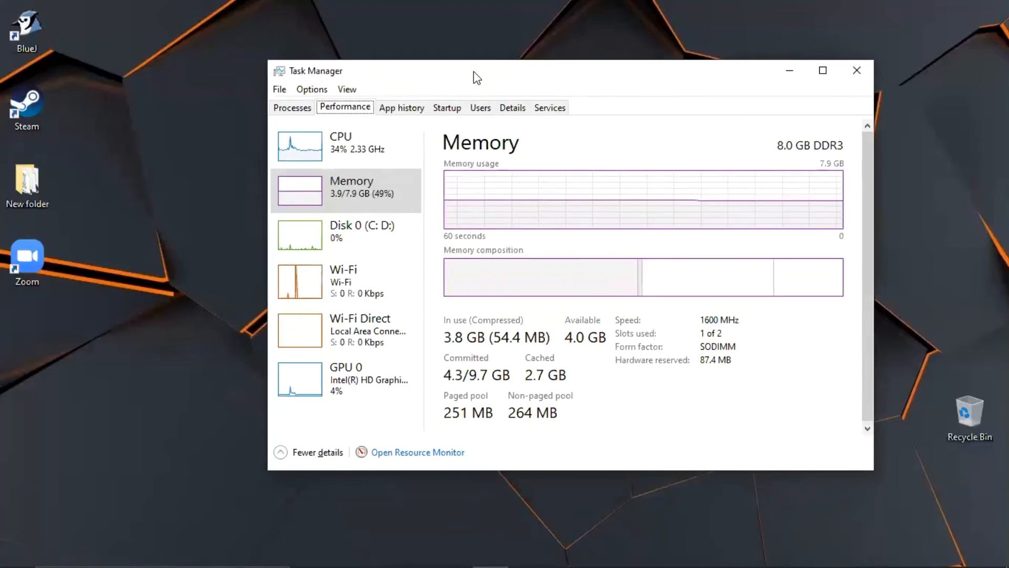
{"action": "mouse_move", "coordinate": [453, 43]}
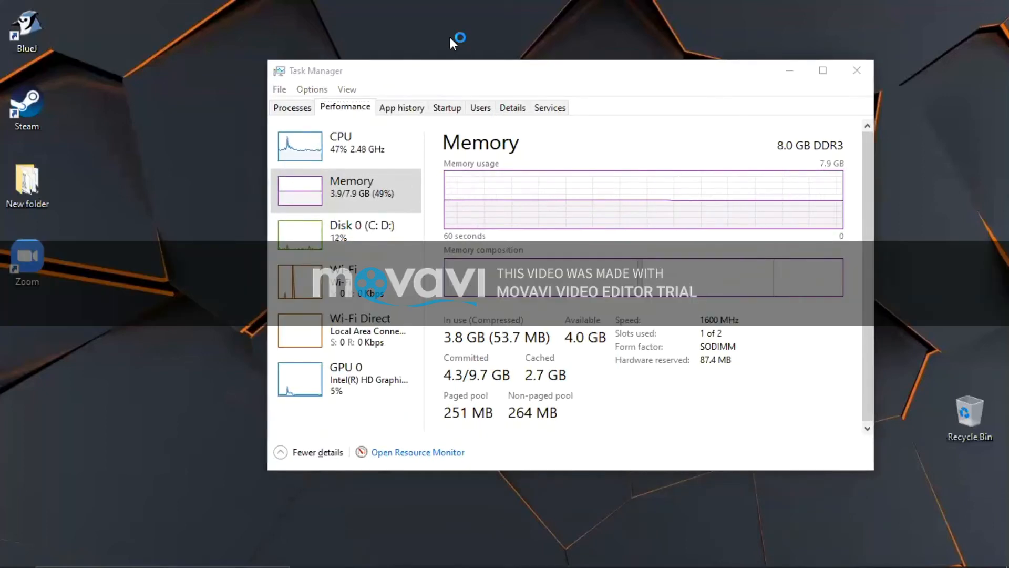
{"action": "mouse_move", "coordinate": [453, 43]}
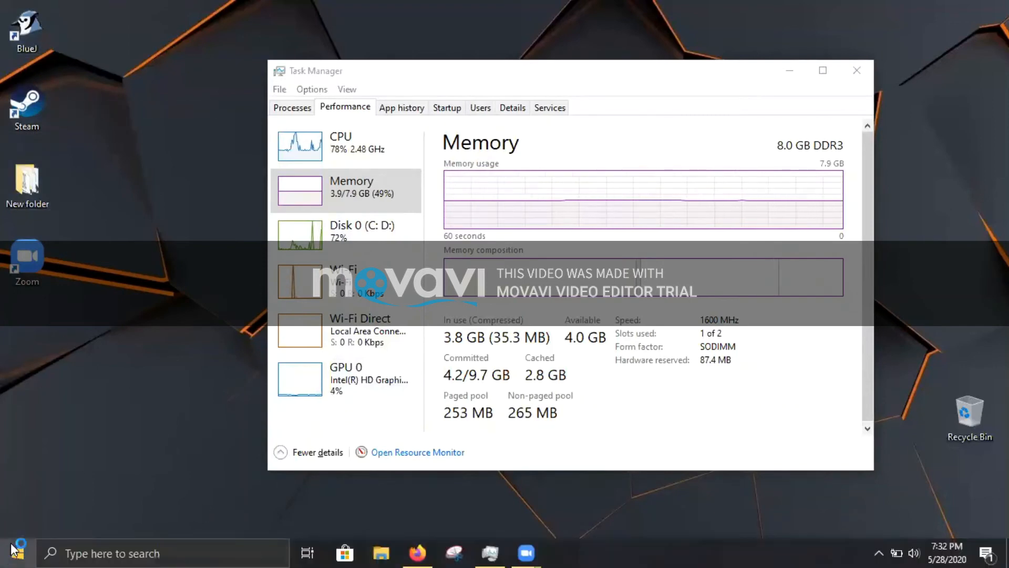
Step: Launch BlueJ and OneNote from the Start menu
{"action": "left_click", "coordinate": [14, 553]}
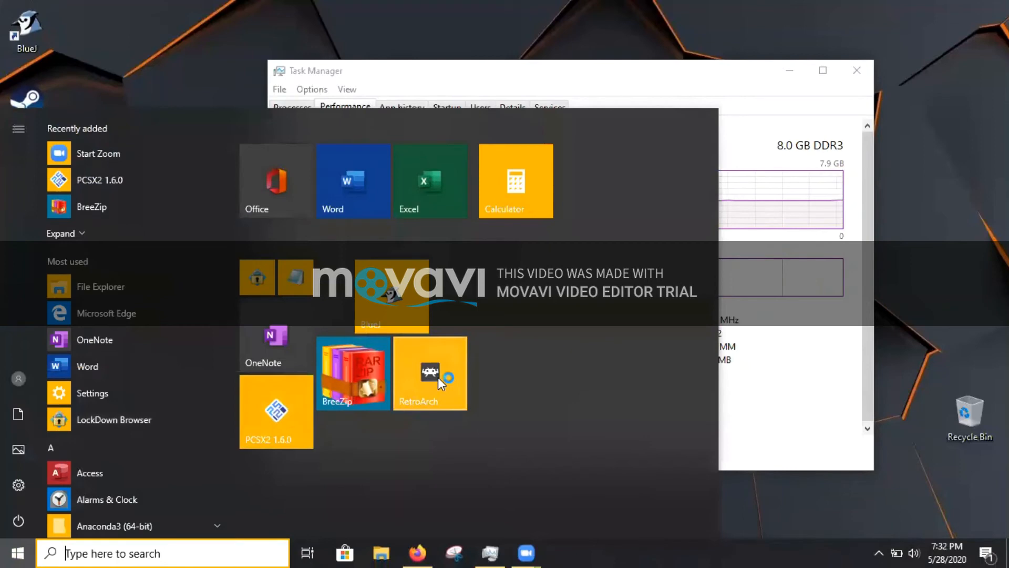
{"action": "mouse_move", "coordinate": [257, 313]}
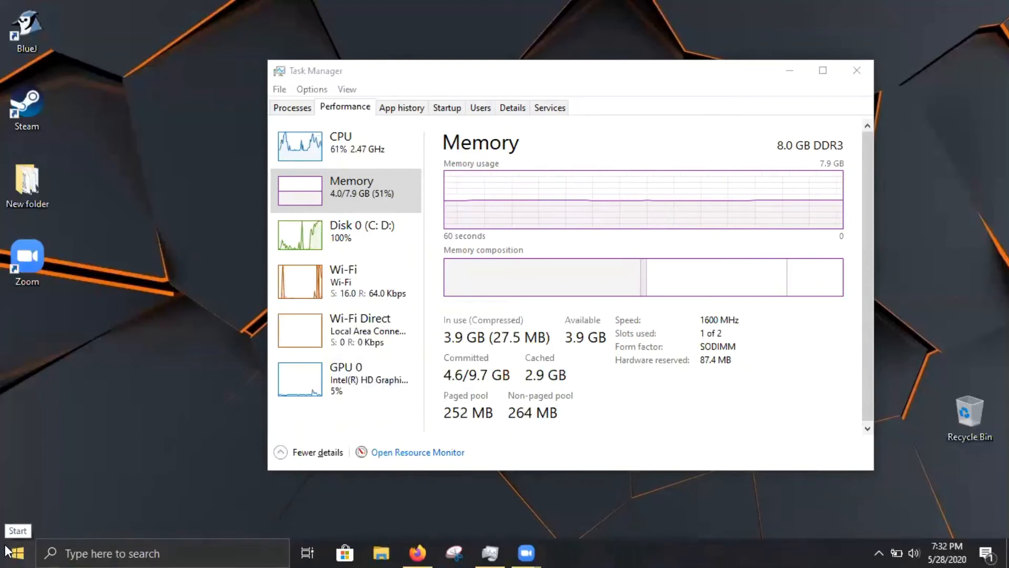
{"action": "left_click", "coordinate": [14, 552]}
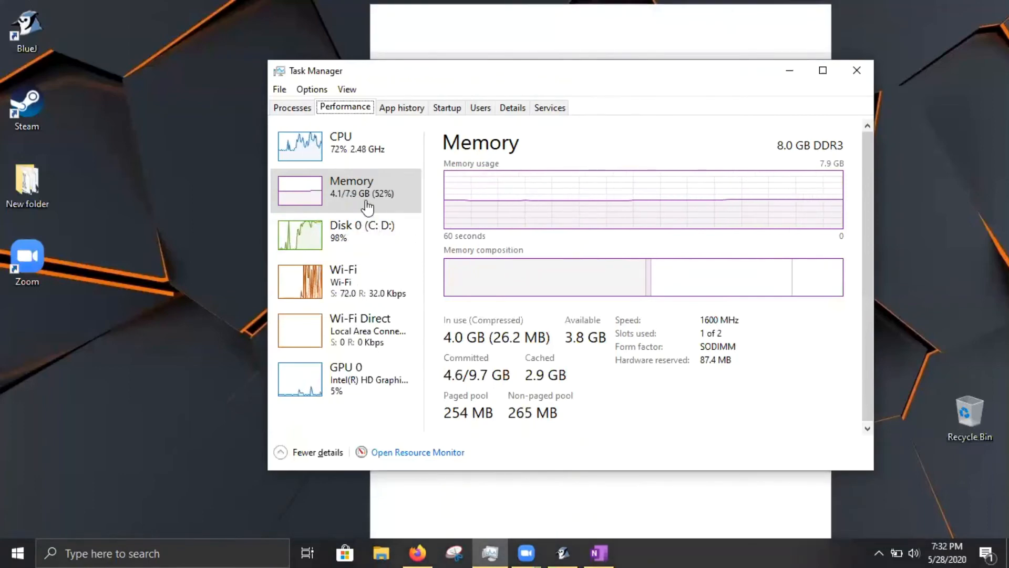
Step: Bring Task Manager forward to show the Core i5-5200U CPU page
{"action": "left_click", "coordinate": [597, 554]}
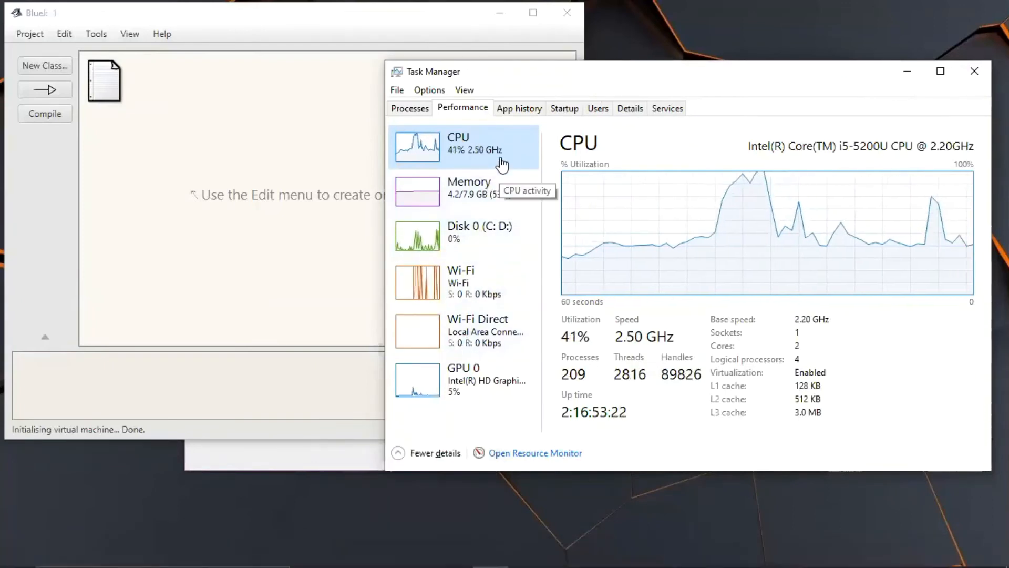
{"action": "mouse_move", "coordinate": [525, 187]}
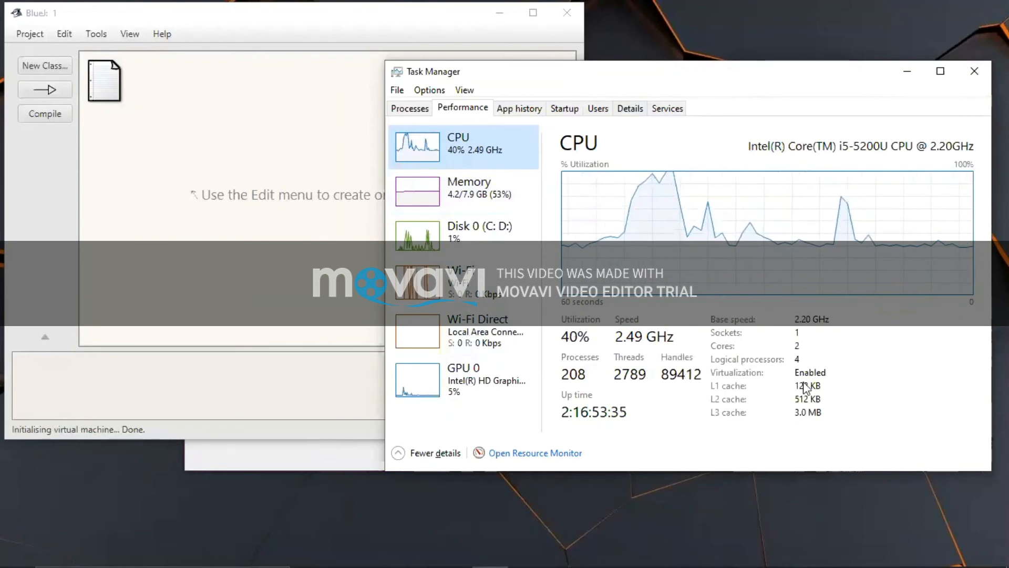
Step: Show the Memory page, check Processes, then return to Performance at 4.3 GB used
{"action": "left_click", "coordinate": [468, 190]}
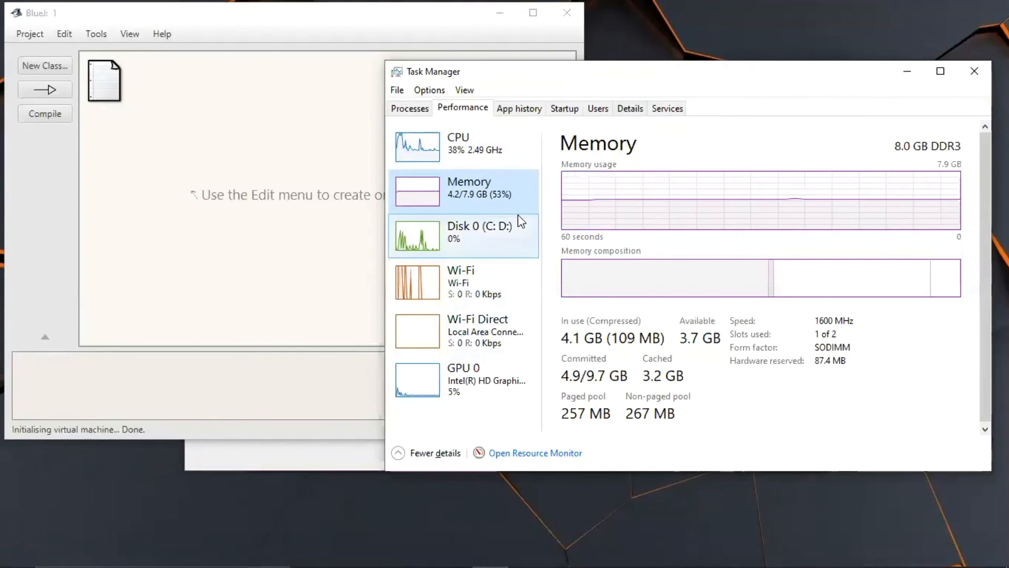
{"action": "mouse_move", "coordinate": [519, 222]}
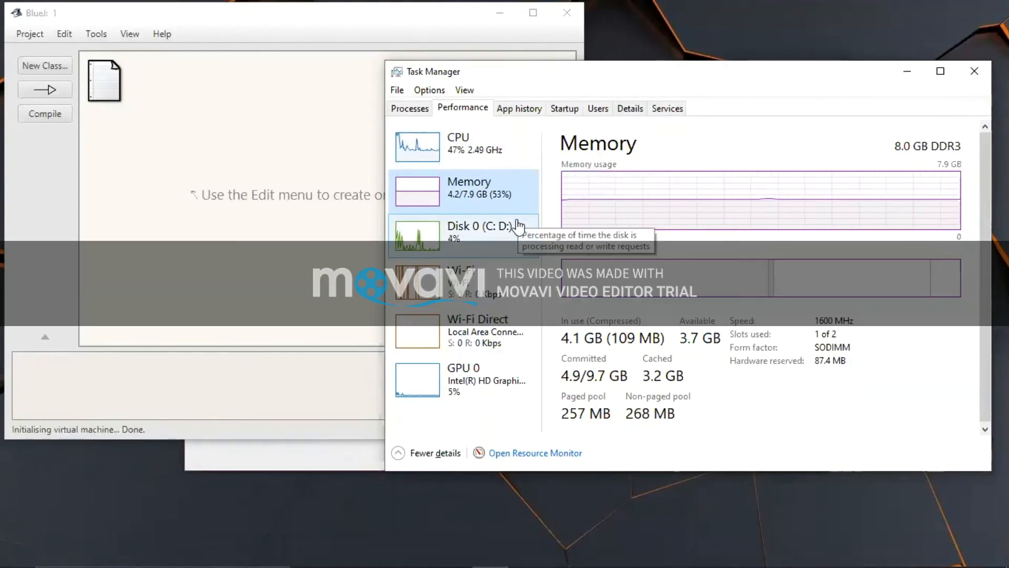
{"action": "mouse_move", "coordinate": [465, 549]}
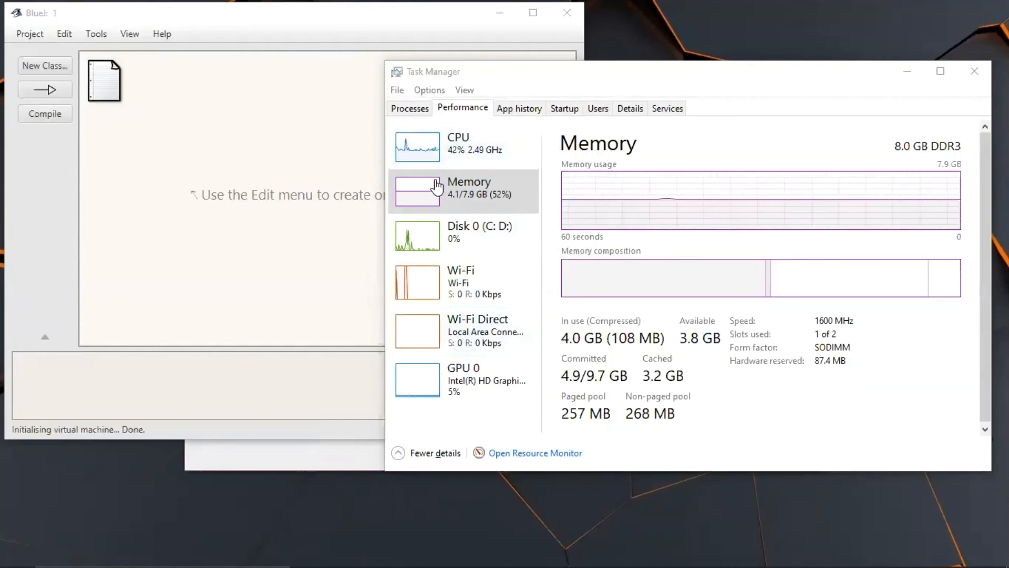
{"action": "mouse_move", "coordinate": [443, 193]}
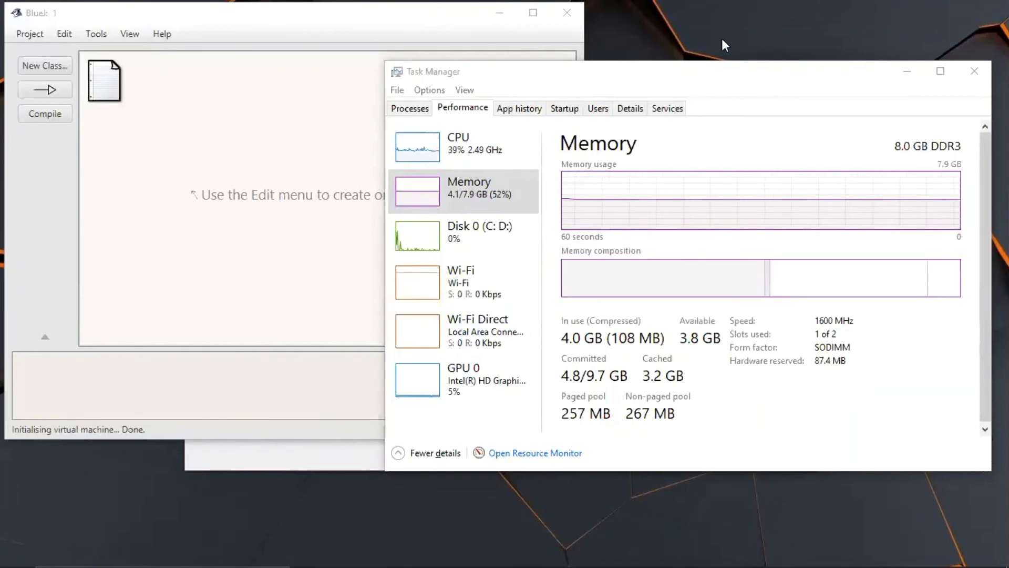
{"action": "mouse_move", "coordinate": [752, 42]}
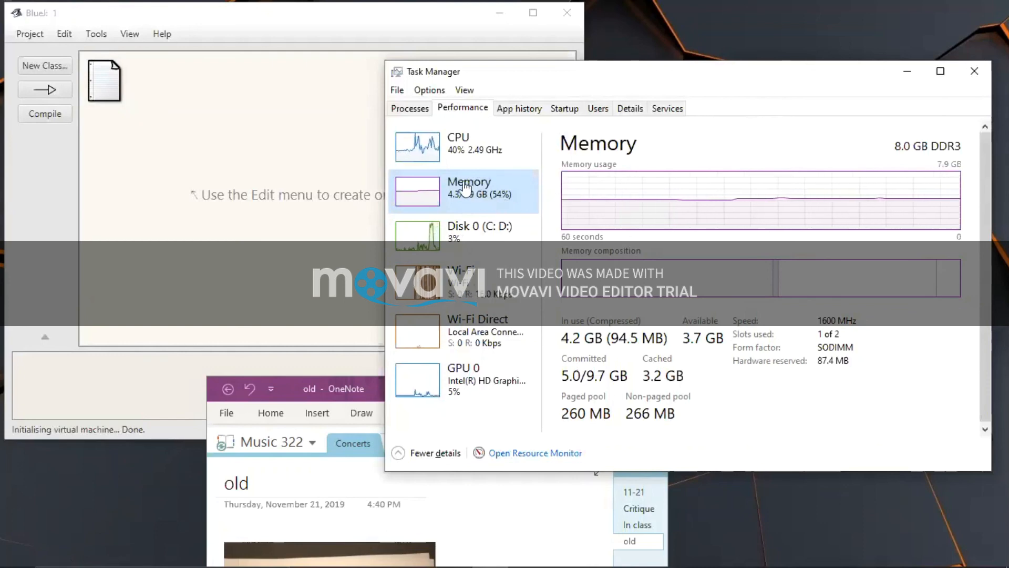
{"action": "left_click", "coordinate": [410, 107]}
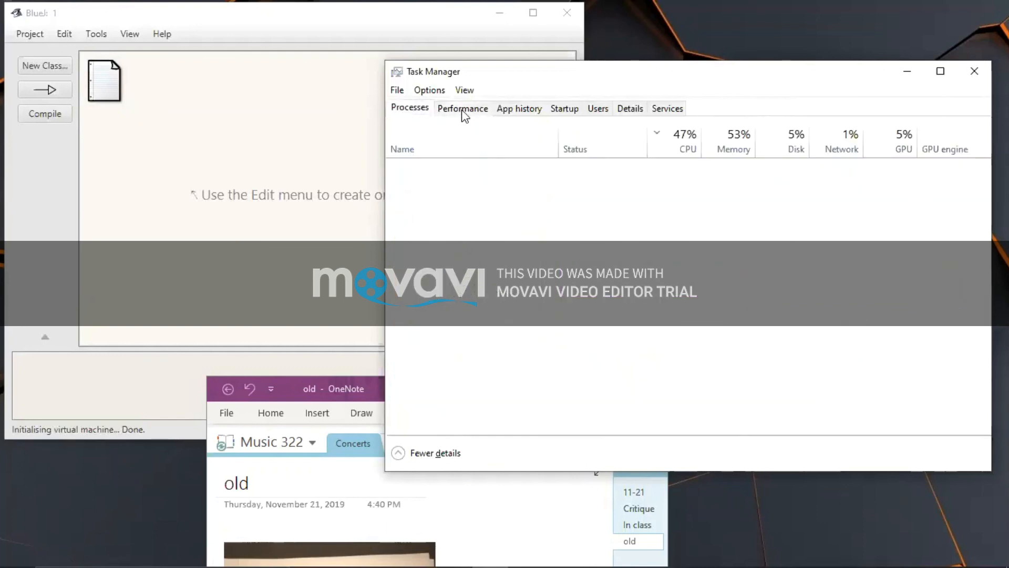
{"action": "left_click", "coordinate": [463, 108]}
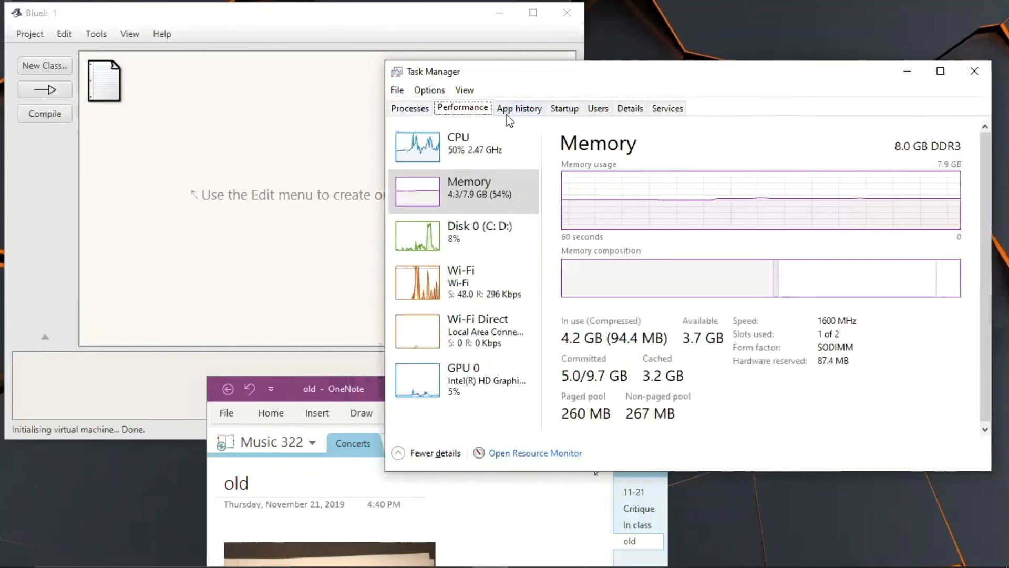